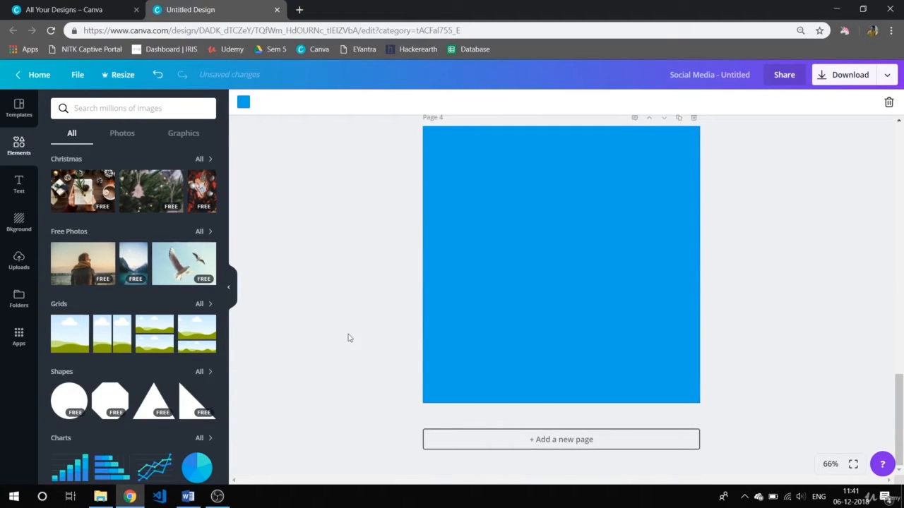
- Browse the 'Shapes' element results and select the search term to replace it
{"action": "scroll", "scroll_direction": "down", "scroll_amount": 3}
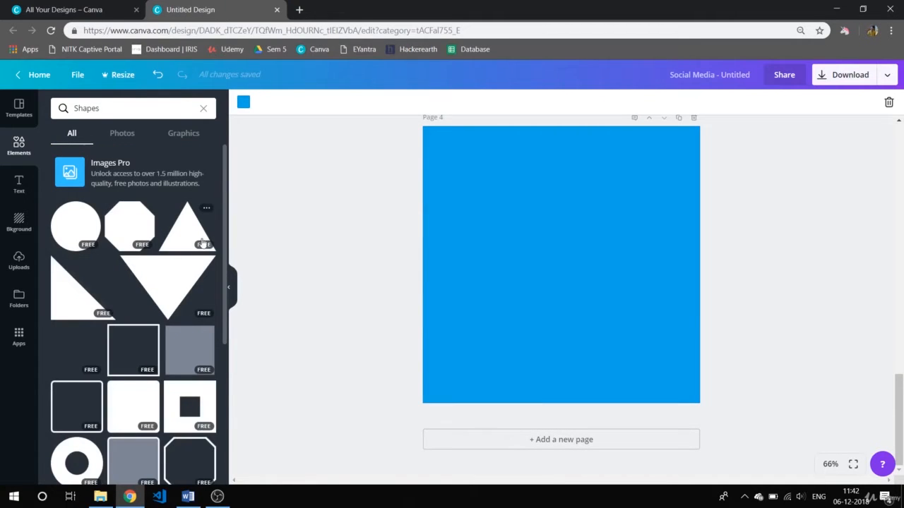
{"action": "scroll", "scroll_direction": "down", "scroll_amount": 3}
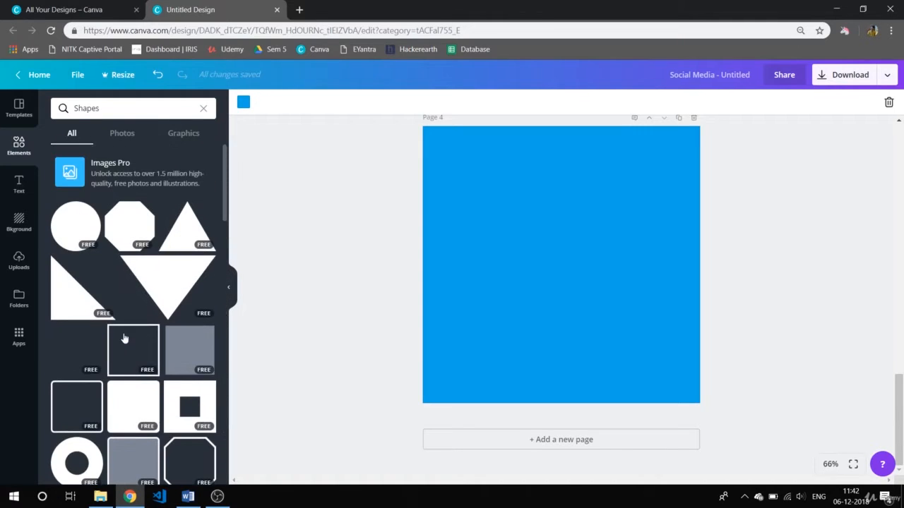
{"action": "left_click", "coordinate": [113, 108]}
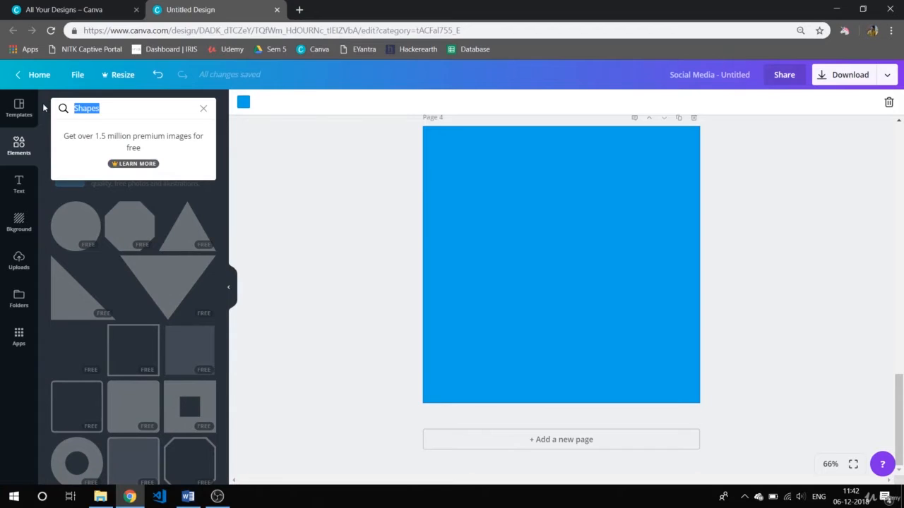
- Search Elements for 'triangle' and add the white outline triangle to the page
{"action": "type", "text": "tr"}
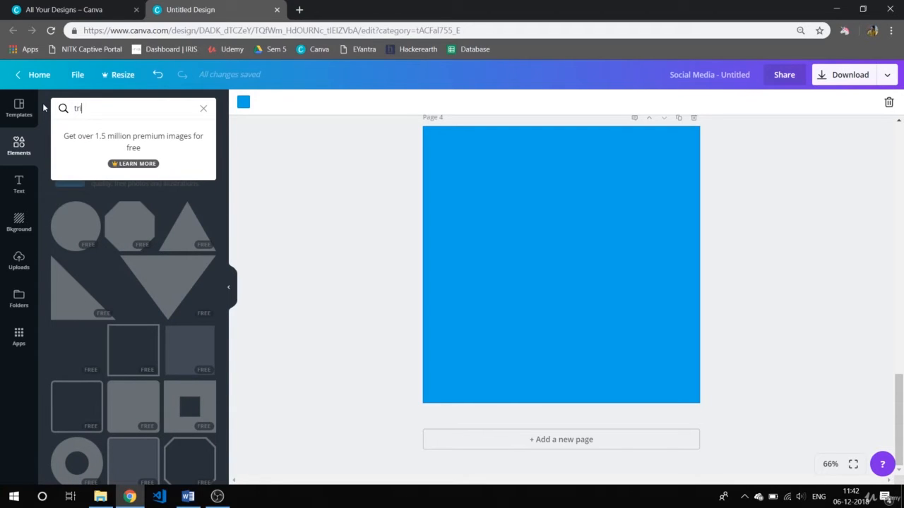
{"action": "type", "text": "iangle"}
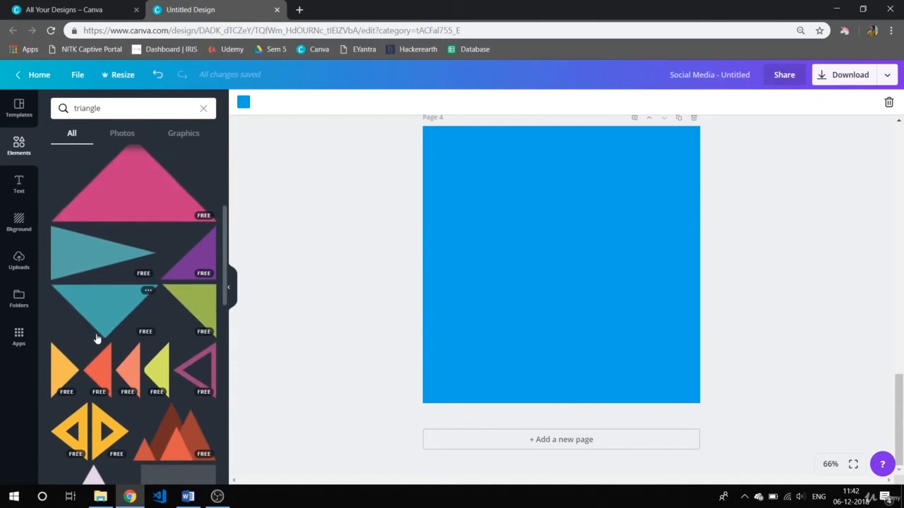
{"action": "scroll", "scroll_direction": "down", "scroll_amount": 3}
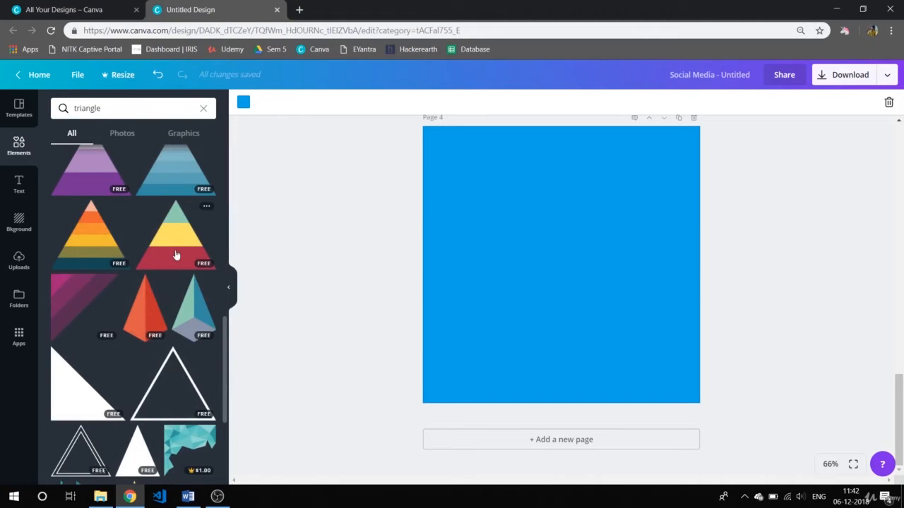
{"action": "left_click", "coordinate": [173, 385]}
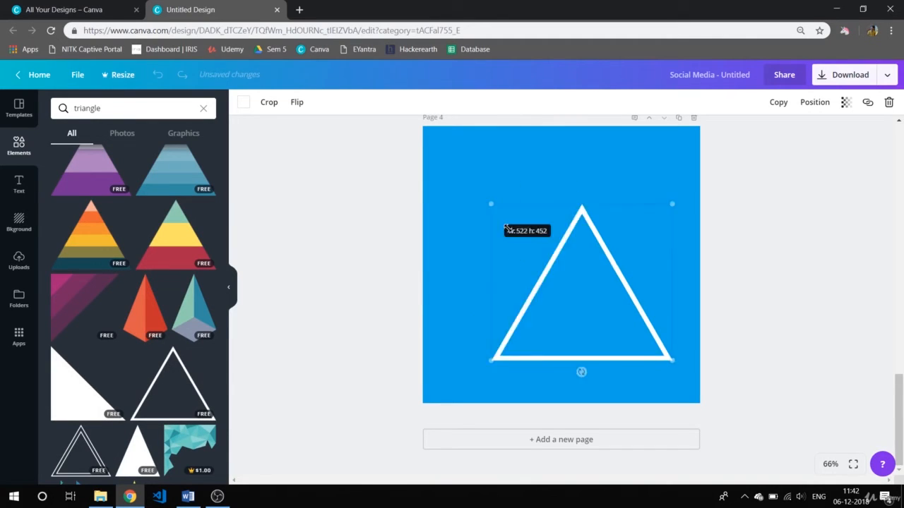
- Enlarge the white outline triangle and rotate it to a tilted angle
{"action": "left_click_drag", "start_coordinate": [491, 204], "coordinate": [480, 175]}
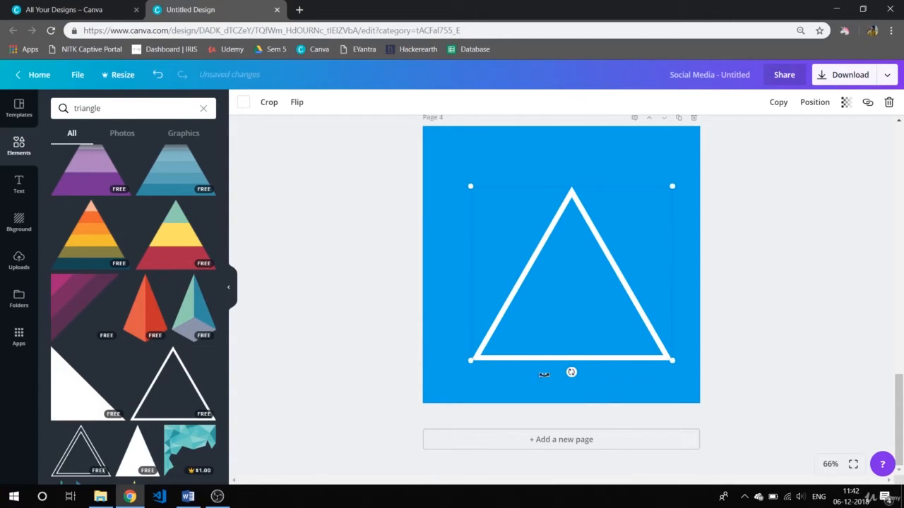
{"action": "left_click_drag", "start_coordinate": [571, 372], "coordinate": [516, 359]}
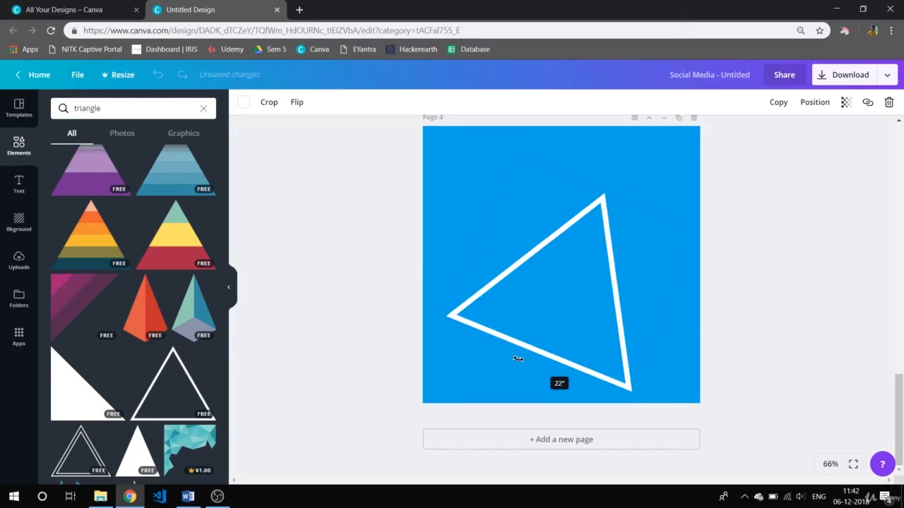
{"action": "left_click_drag", "start_coordinate": [518, 359], "coordinate": [575, 286]}
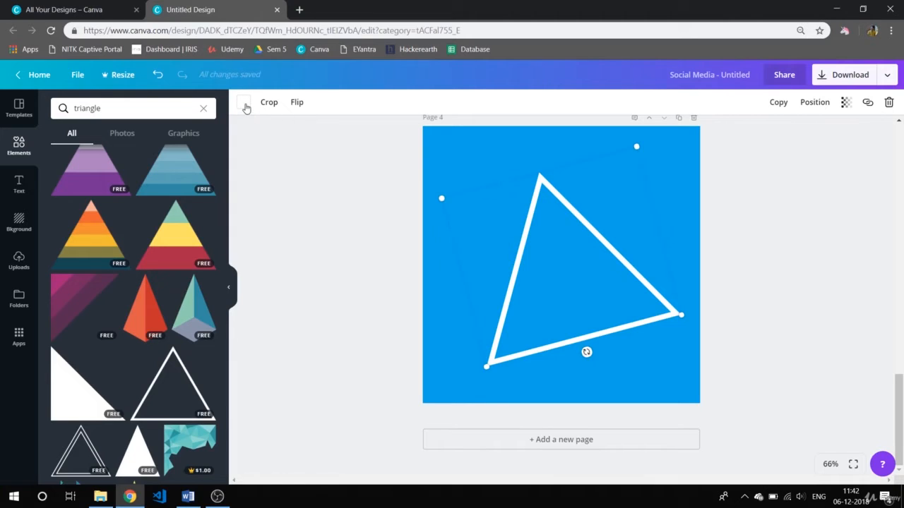
{"action": "mouse_move", "coordinate": [244, 107]}
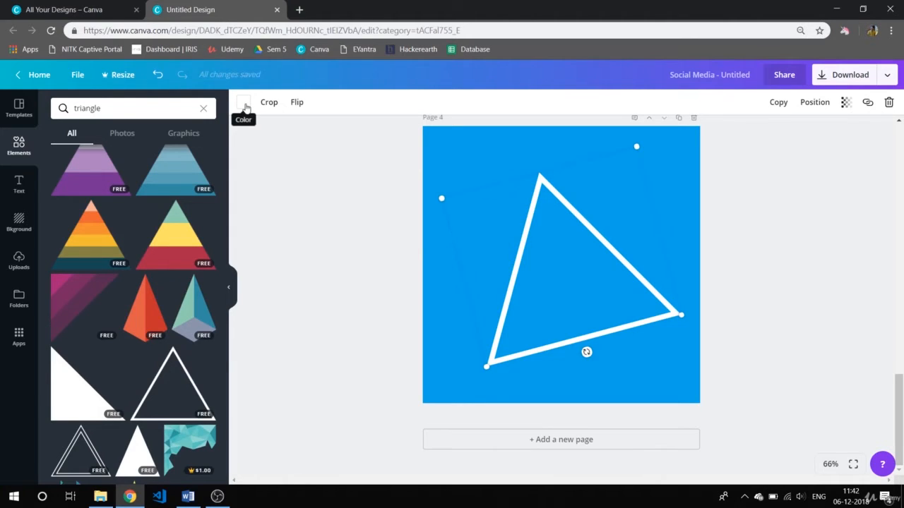
- Recolour the triangle outline to black after briefly trying coral red
{"action": "left_click", "coordinate": [243, 106]}
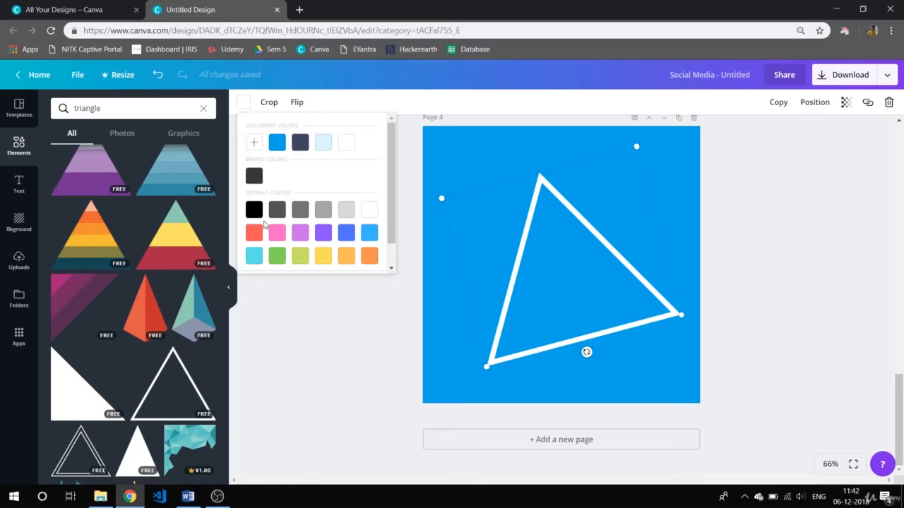
{"action": "left_click", "coordinate": [253, 232]}
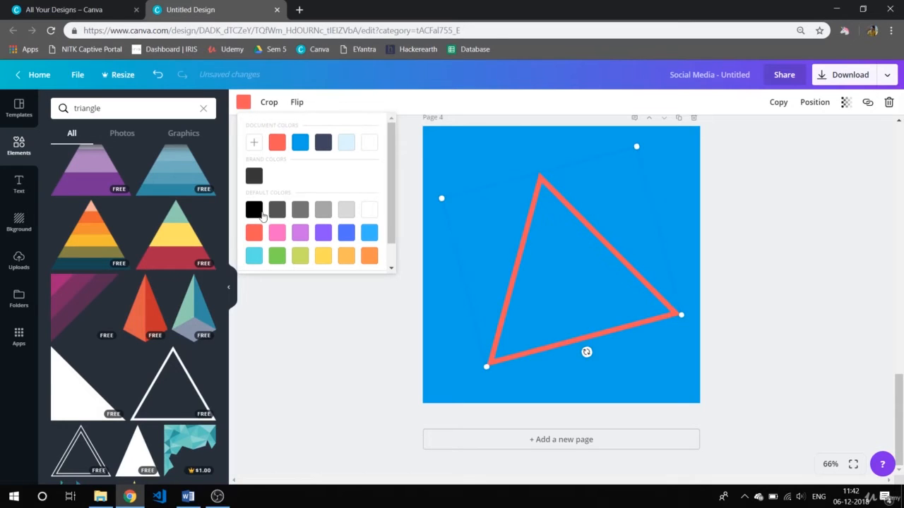
{"action": "left_click", "coordinate": [254, 209]}
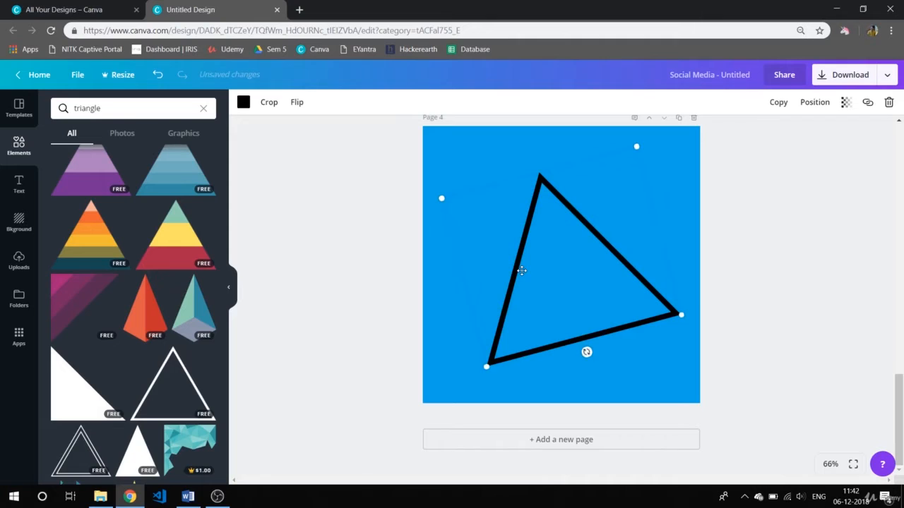
{"action": "left_click", "coordinate": [268, 102]}
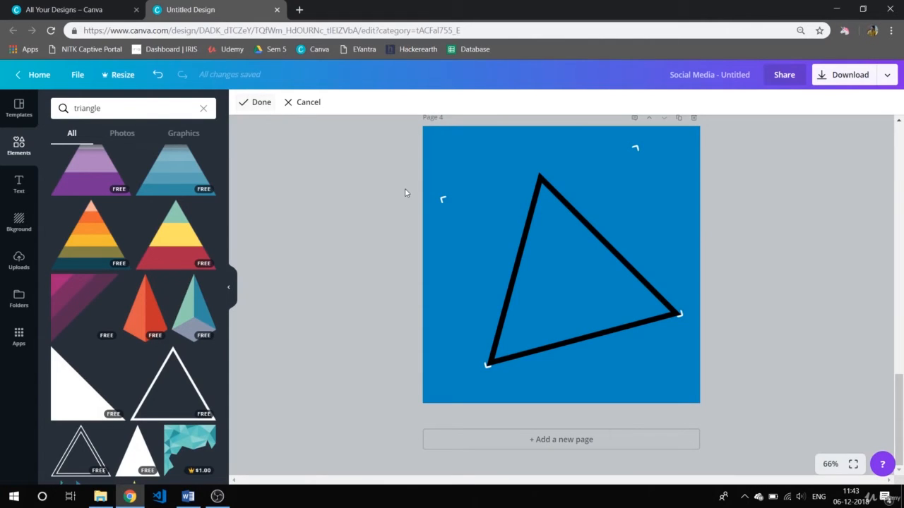
- Crop the triangle to its lower-right corner and reselect the black angle shape
{"action": "left_click", "coordinate": [529, 252]}
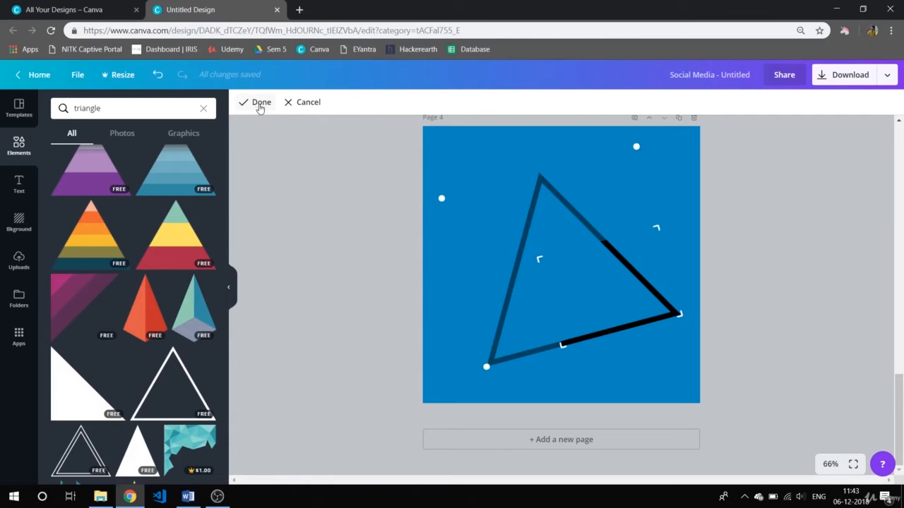
{"action": "left_click", "coordinate": [255, 101]}
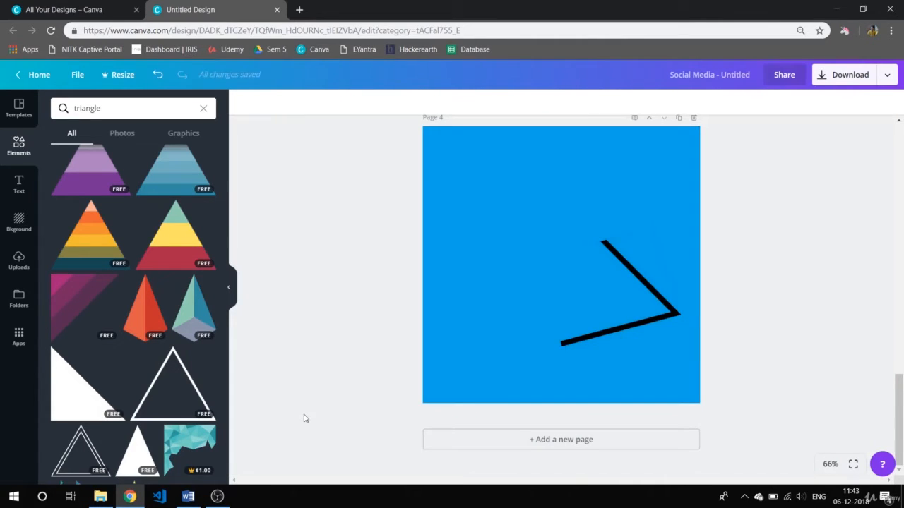
{"action": "left_click", "coordinate": [625, 293]}
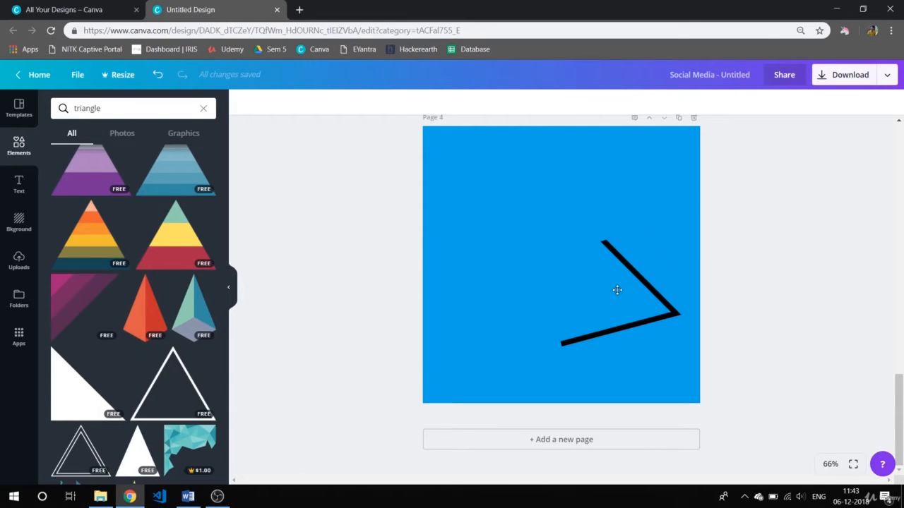
{"action": "left_click", "coordinate": [624, 289]}
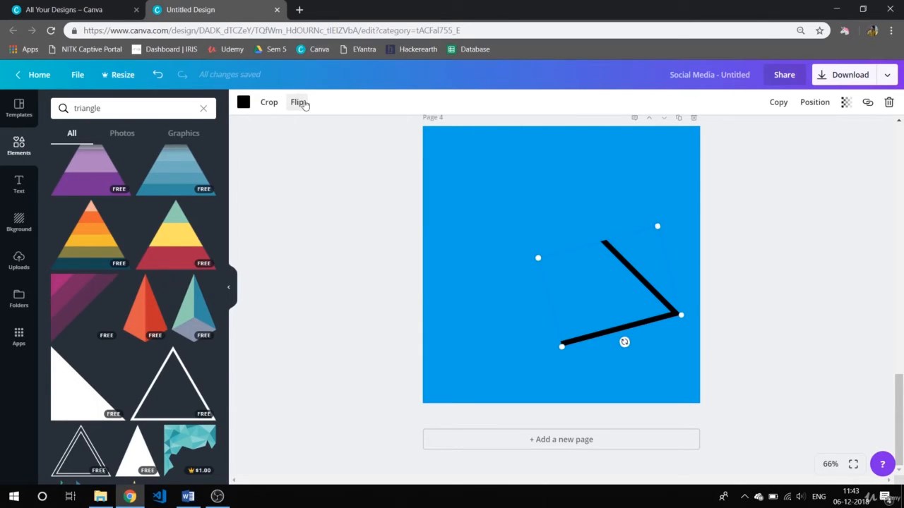
- Flip the black angle shape and add another white outline triangle
{"action": "left_click", "coordinate": [297, 102]}
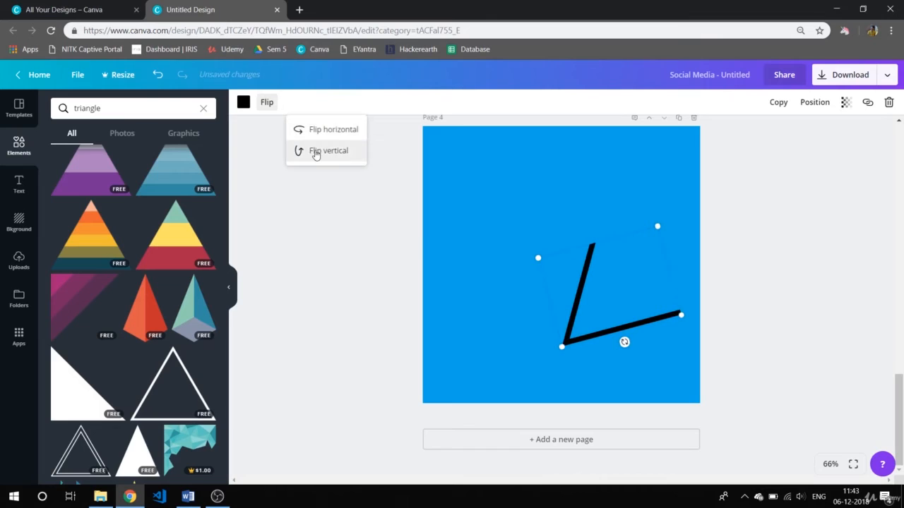
{"action": "left_click", "coordinate": [328, 151]}
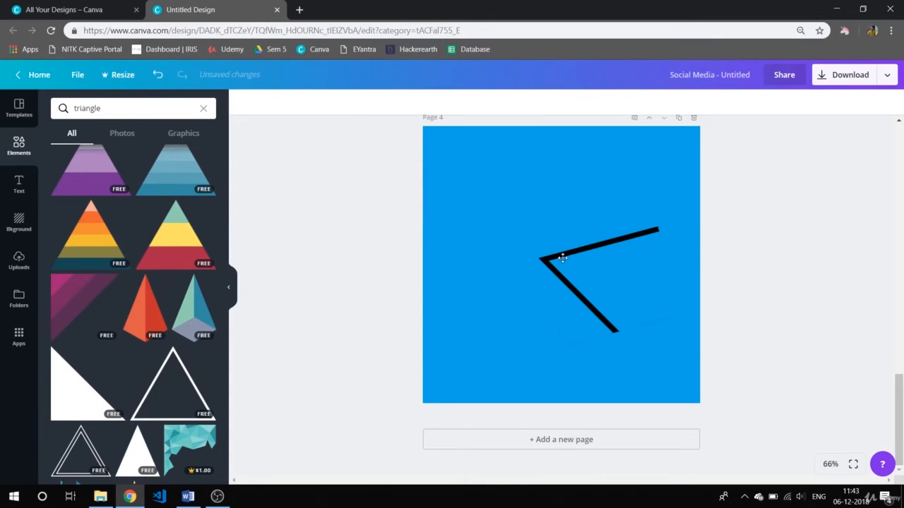
{"action": "left_click", "coordinate": [561, 257]}
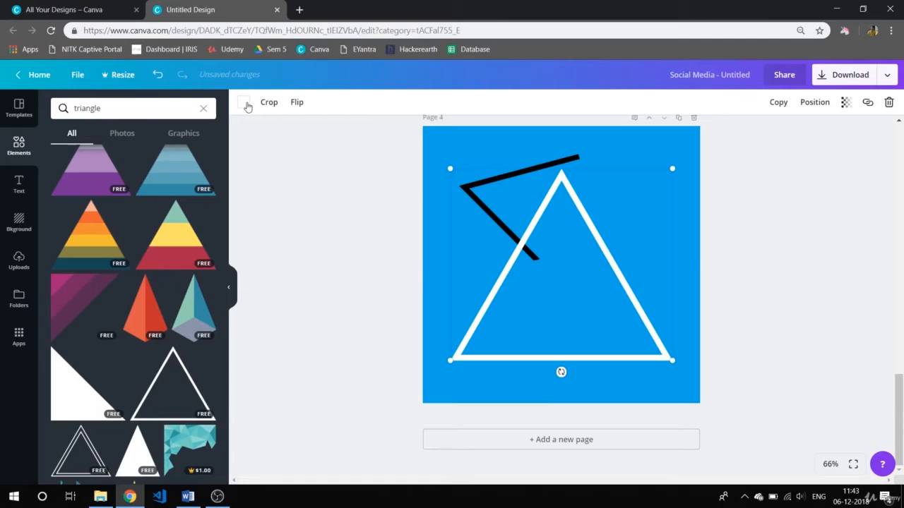
{"action": "left_click", "coordinate": [243, 101]}
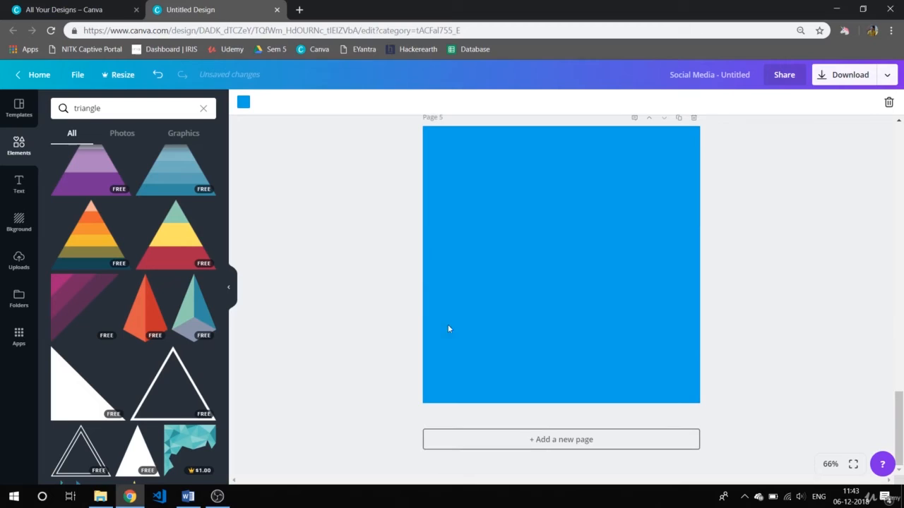
{"action": "mouse_move", "coordinate": [230, 191]}
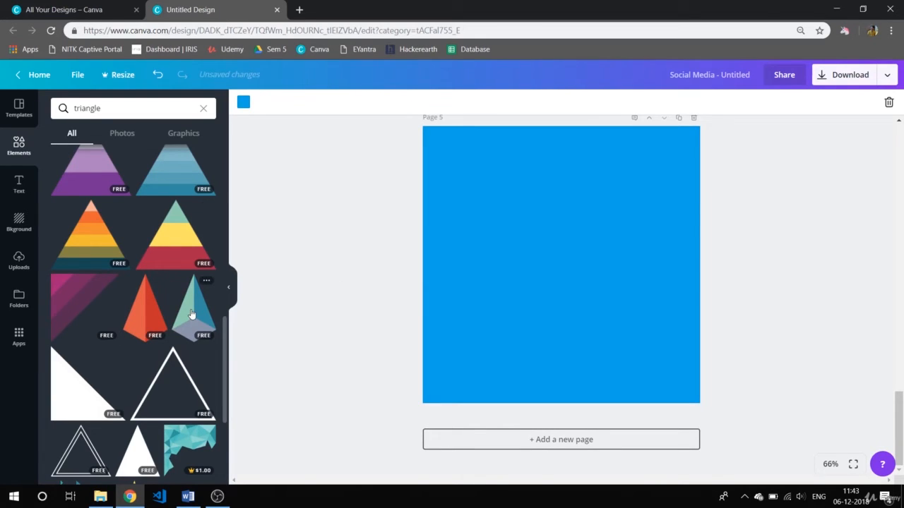
- Add the 3D pyramid and colour its faces coral, blue and light blue
{"action": "left_click", "coordinate": [195, 307]}
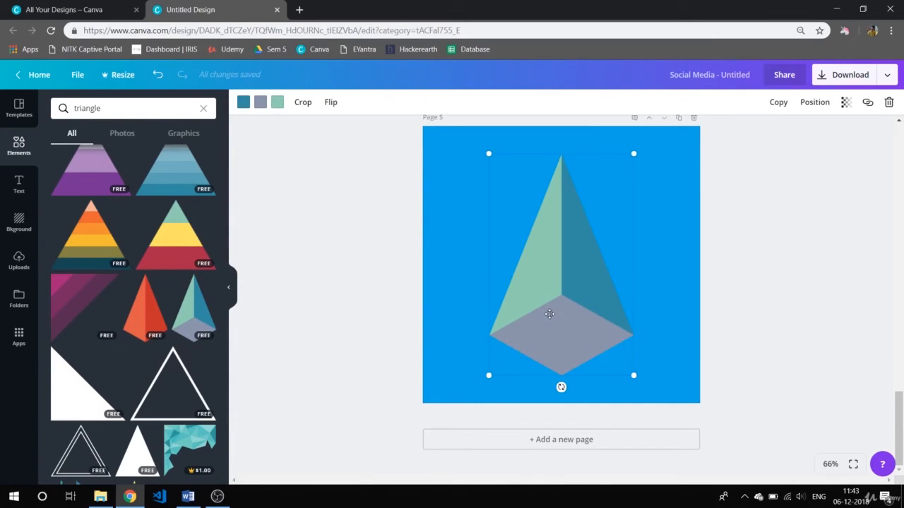
{"action": "mouse_move", "coordinate": [533, 262]}
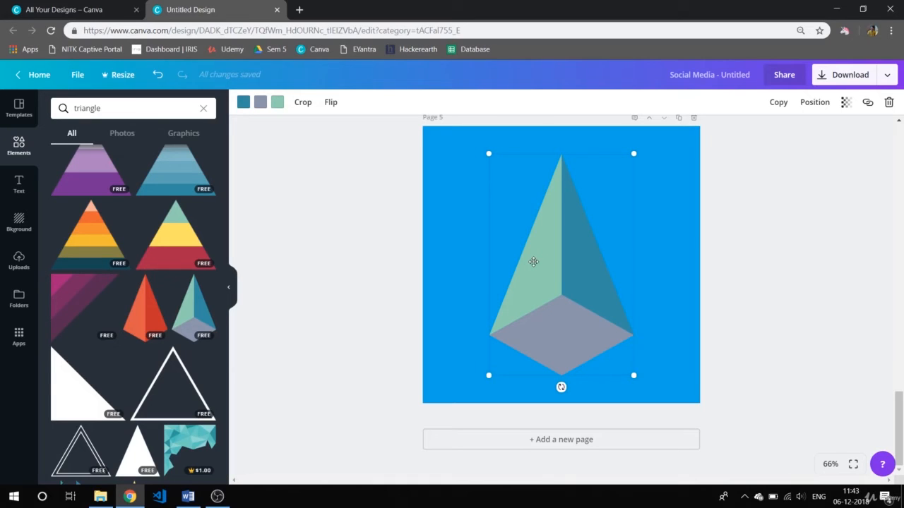
{"action": "mouse_move", "coordinate": [277, 96]}
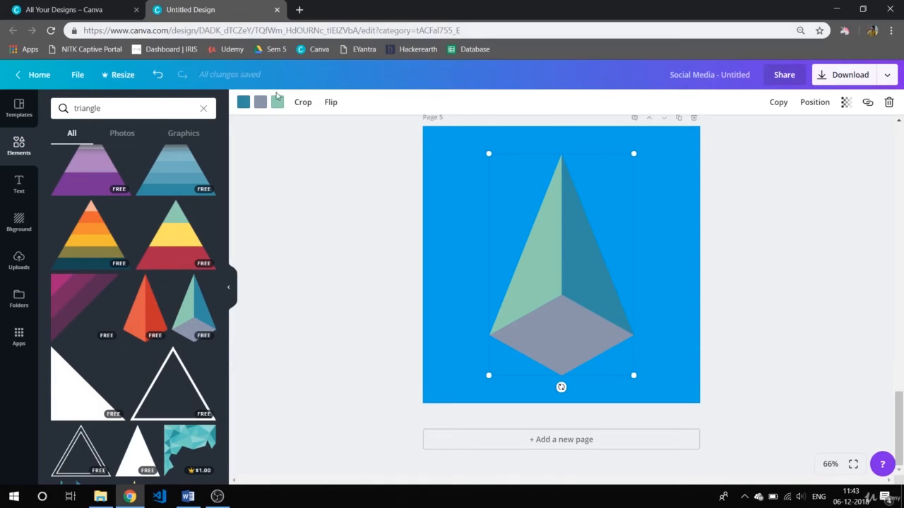
{"action": "left_click", "coordinate": [277, 101]}
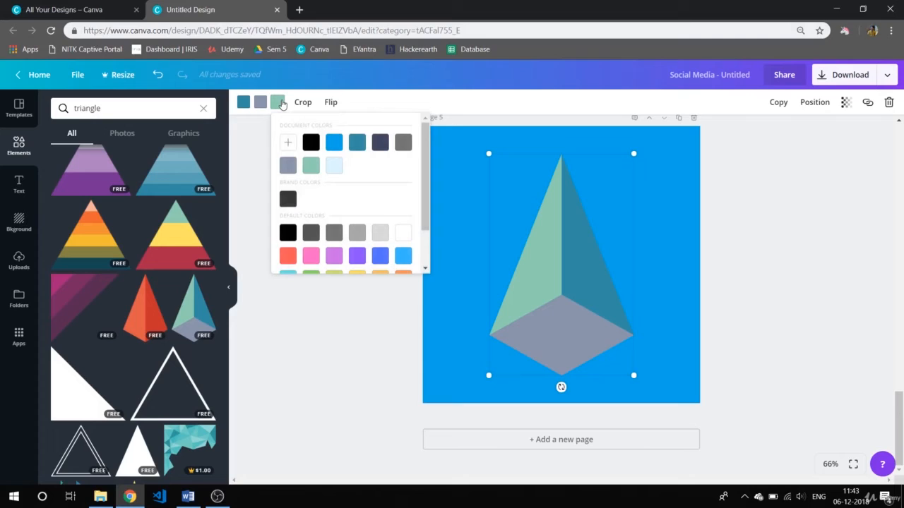
{"action": "mouse_move", "coordinate": [346, 107]}
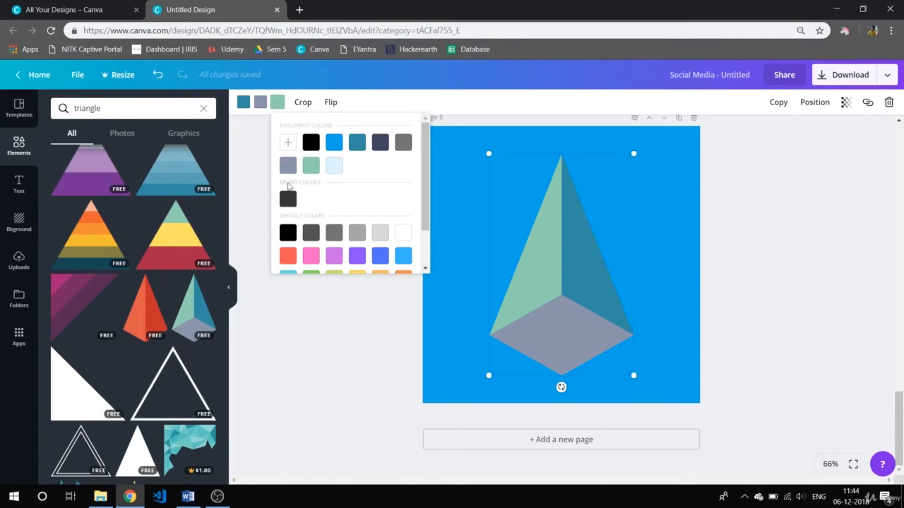
{"action": "left_click", "coordinate": [287, 256]}
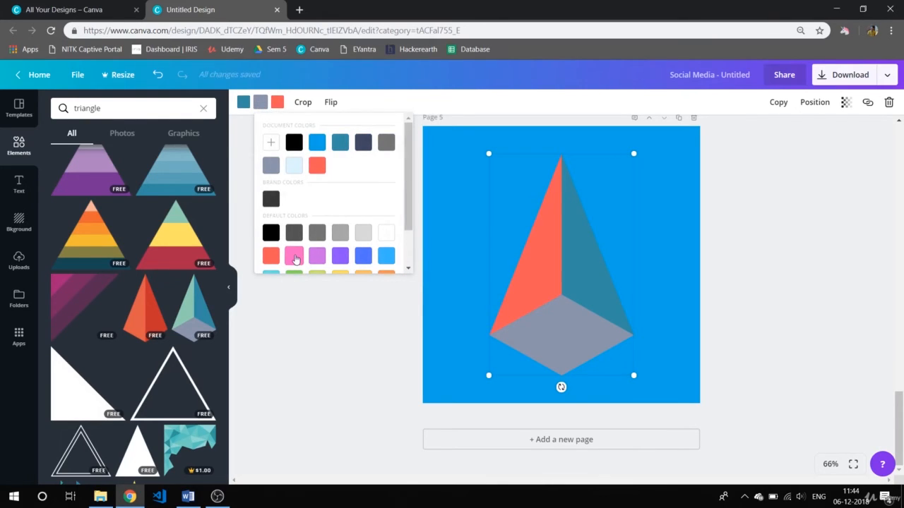
{"action": "left_click", "coordinate": [293, 256]}
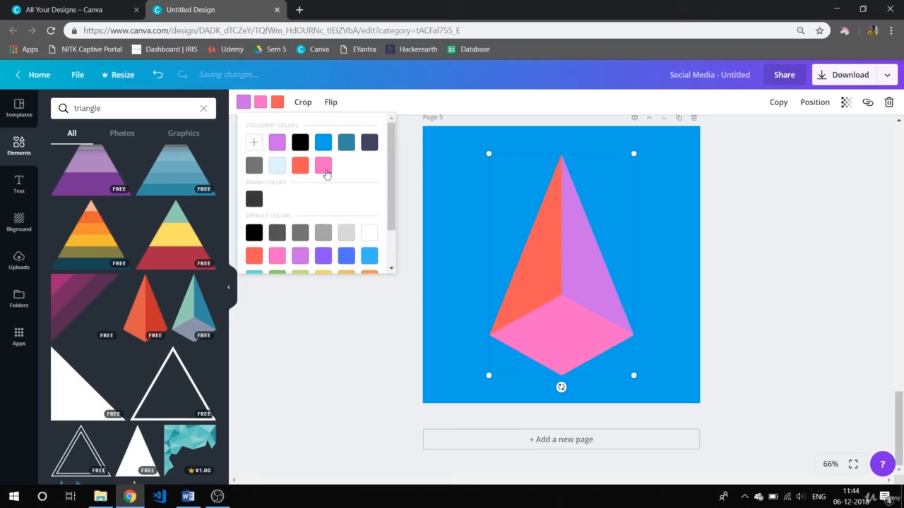
{"action": "left_click", "coordinate": [346, 255]}
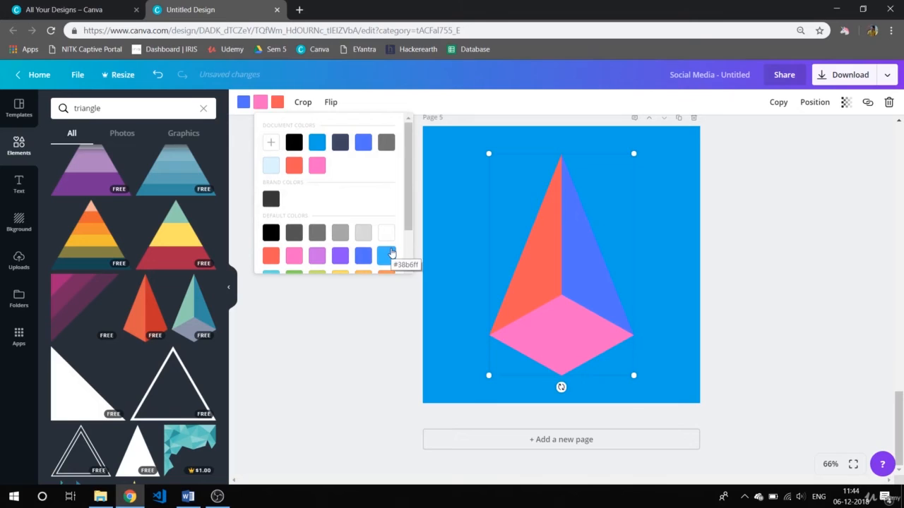
{"action": "left_click", "coordinate": [387, 255]}
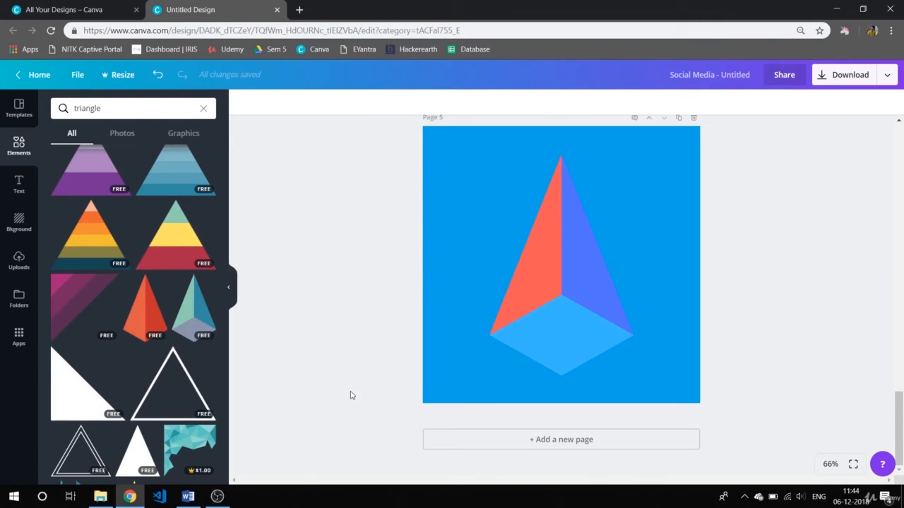
{"action": "mouse_move", "coordinate": [109, 383]}
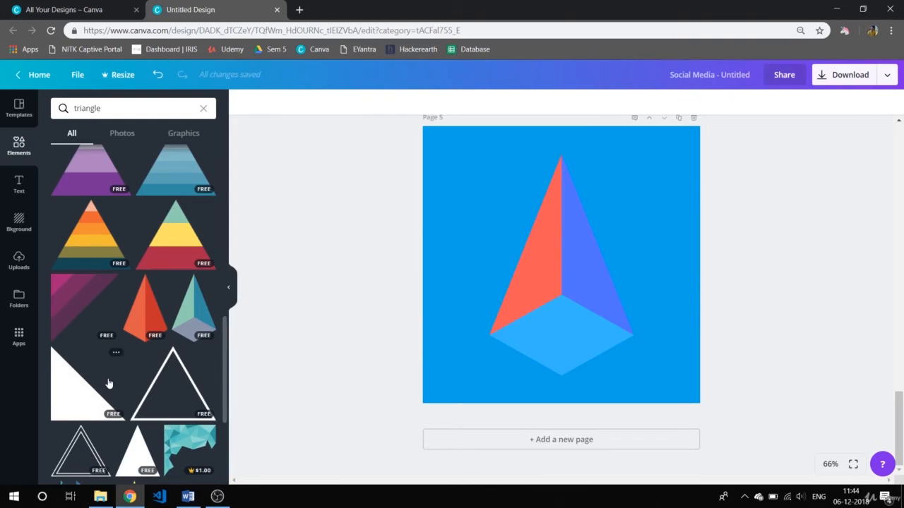
- Scroll further through the triangle element results
{"action": "scroll", "scroll_direction": "down", "scroll_amount": 3}
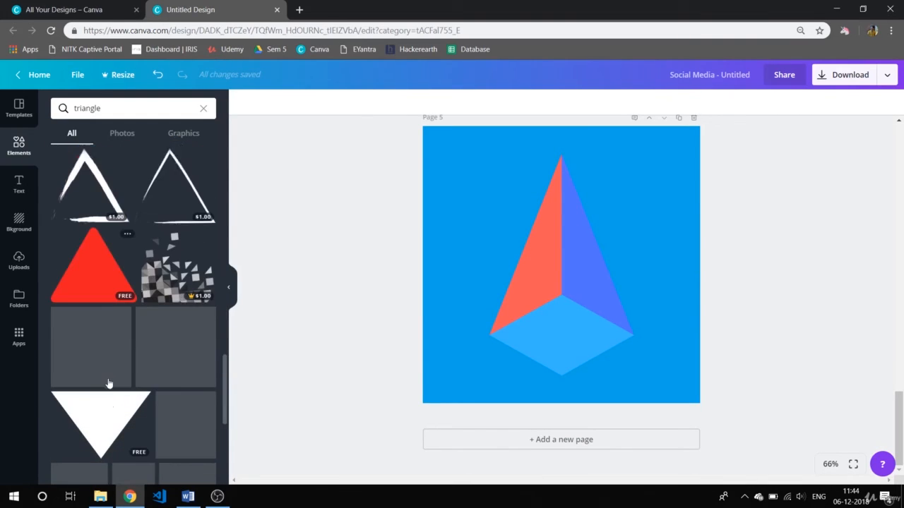
{"action": "scroll", "scroll_direction": "down", "scroll_amount": 3}
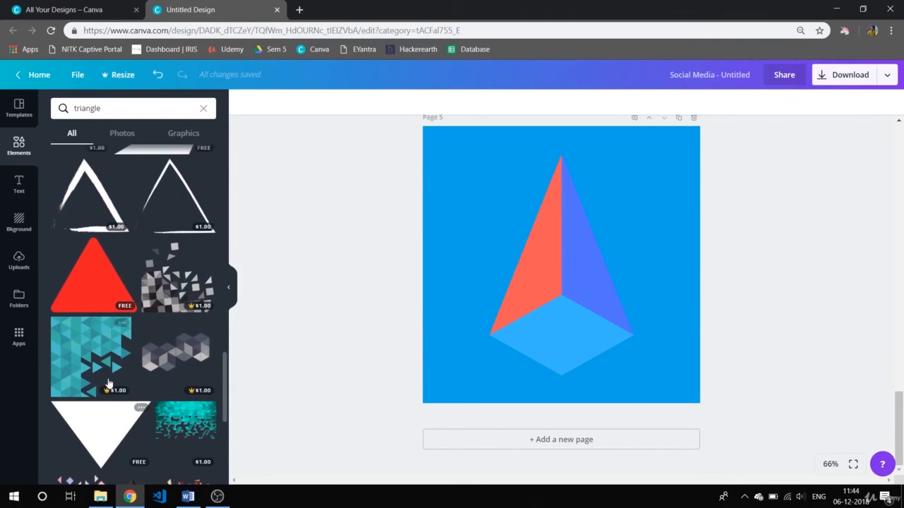
{"action": "mouse_move", "coordinate": [189, 296]}
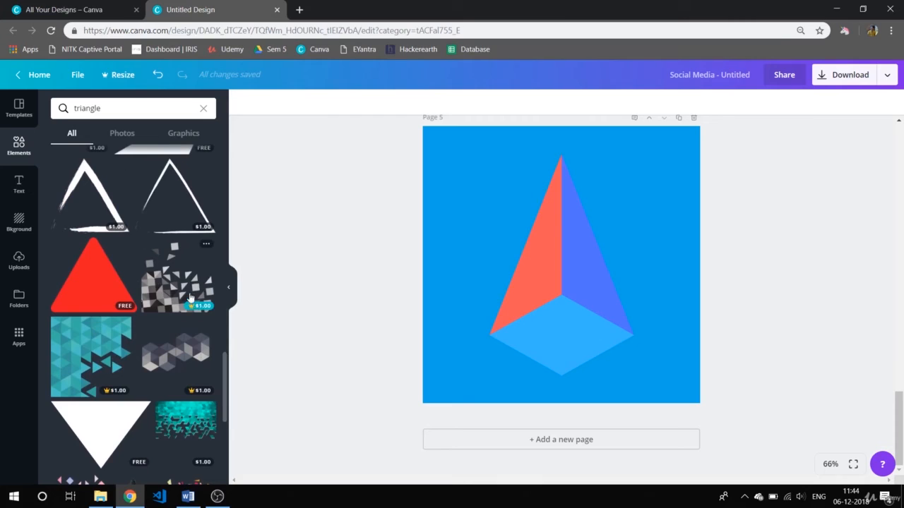
{"action": "mouse_move", "coordinate": [158, 285]}
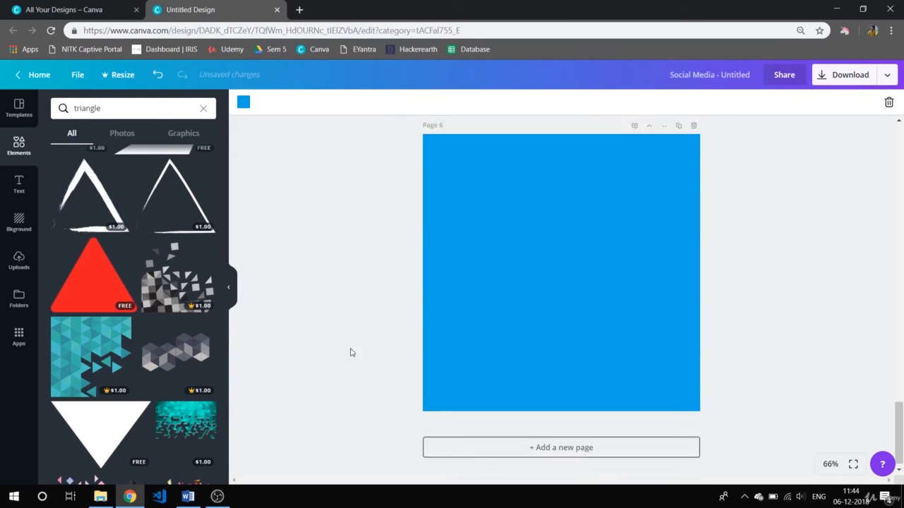
- Add the $1.00 scattered-tiles graphic to page 6, then deselect it
{"action": "left_click", "coordinate": [175, 276]}
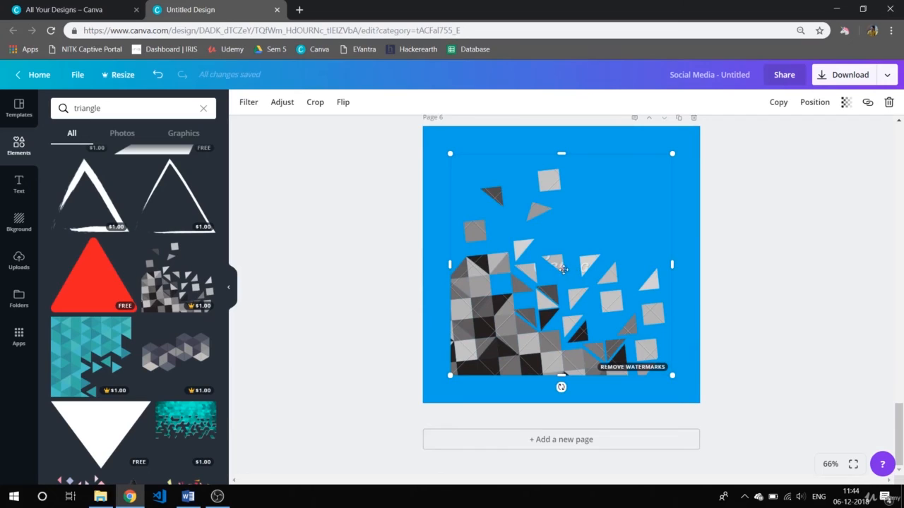
{"action": "mouse_move", "coordinate": [536, 316]}
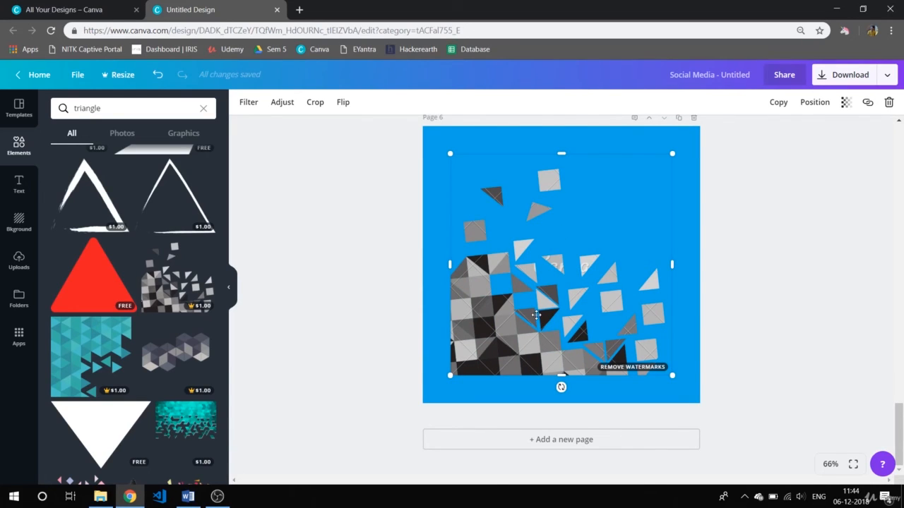
{"action": "left_click", "coordinate": [387, 259]}
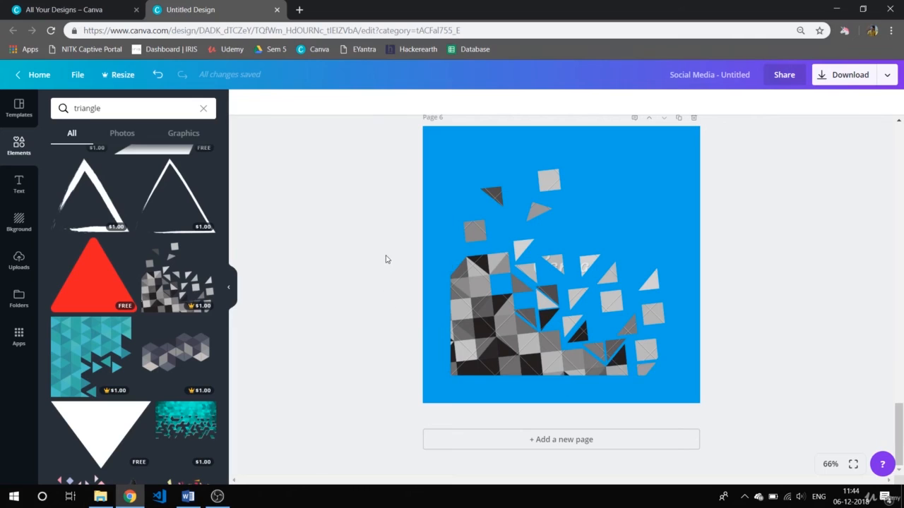
{"action": "scroll", "scroll_direction": "down", "scroll_amount": 3}
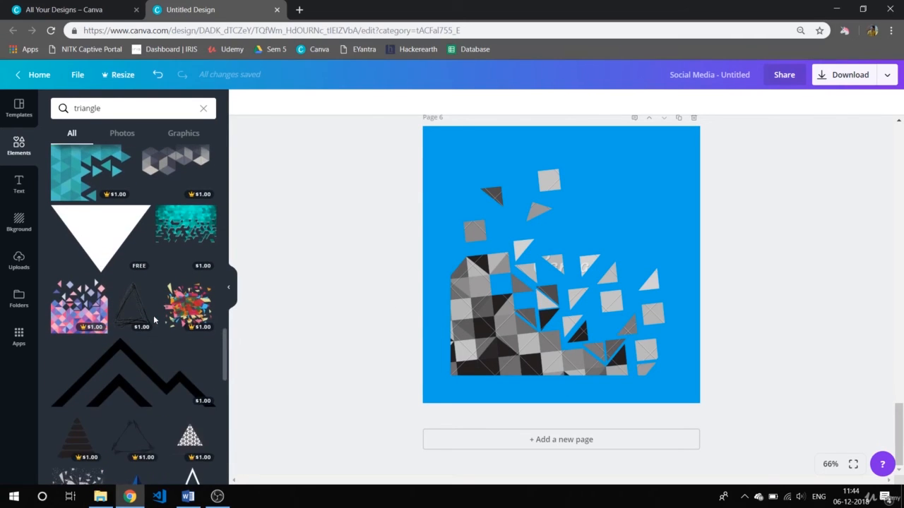
{"action": "scroll", "scroll_direction": "down", "scroll_amount": 3}
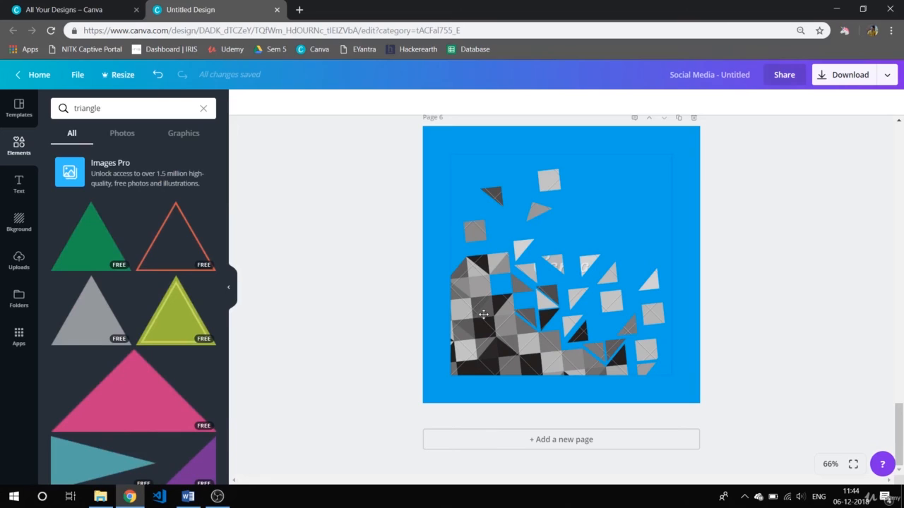
- Delete the watermarked graphic from page 6 and clear the triangle search
{"action": "left_click", "coordinate": [484, 314]}
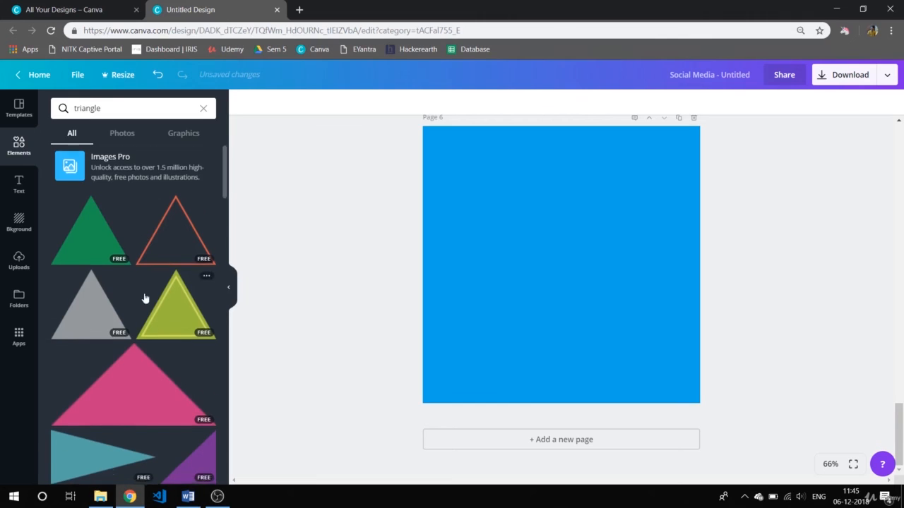
{"action": "scroll", "scroll_direction": "down", "scroll_amount": 3}
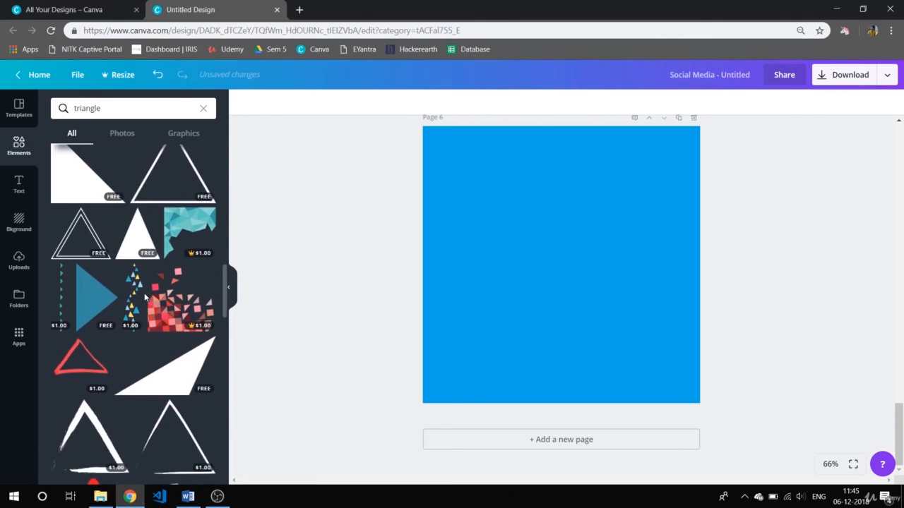
{"action": "scroll", "scroll_direction": "down", "scroll_amount": 3}
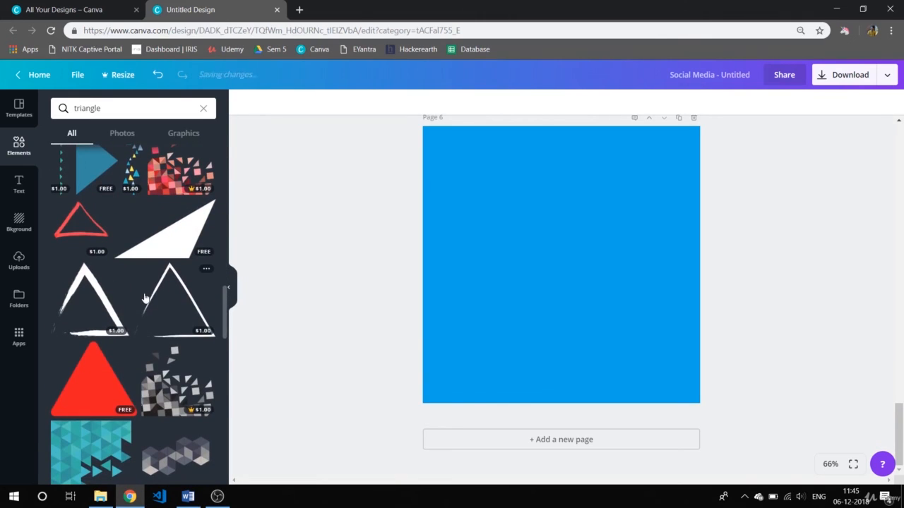
{"action": "scroll", "scroll_direction": "down", "scroll_amount": 3}
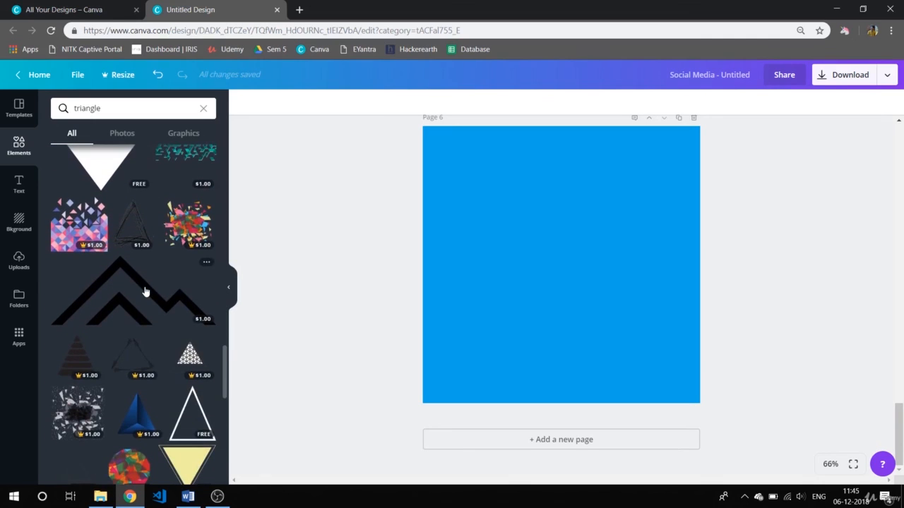
{"action": "scroll", "scroll_direction": "down", "scroll_amount": 3}
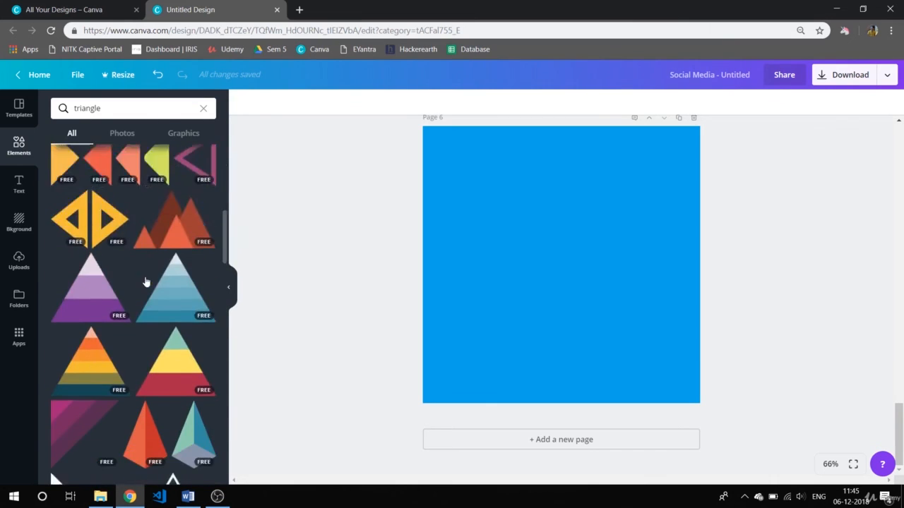
{"action": "scroll", "scroll_direction": "down", "scroll_amount": 3}
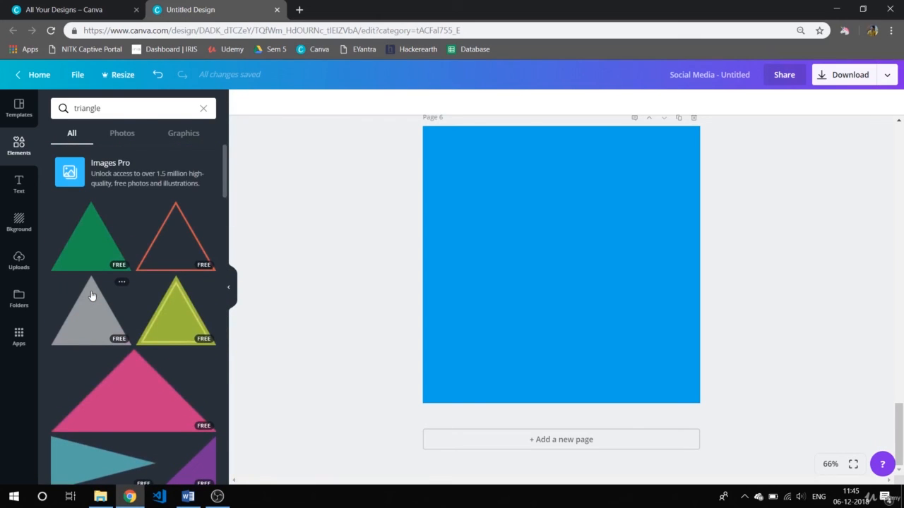
{"action": "mouse_move", "coordinate": [215, 104]}
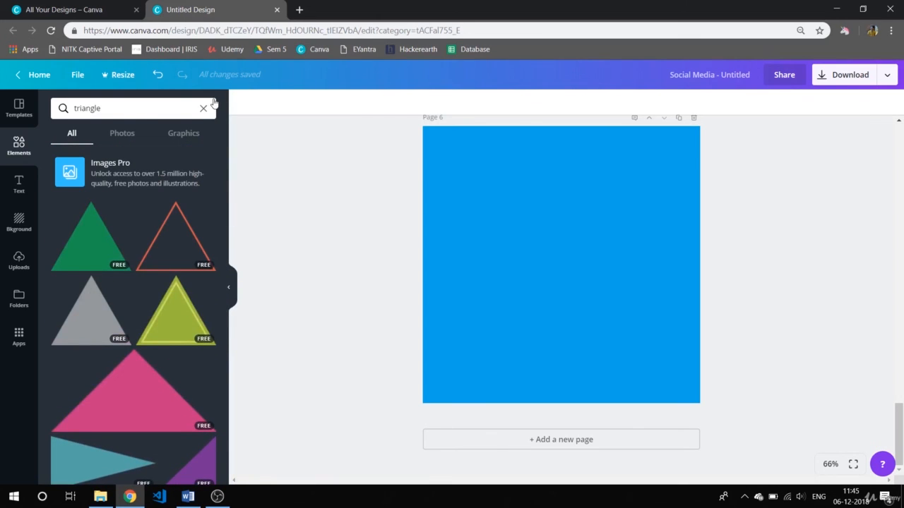
{"action": "left_click", "coordinate": [204, 108]}
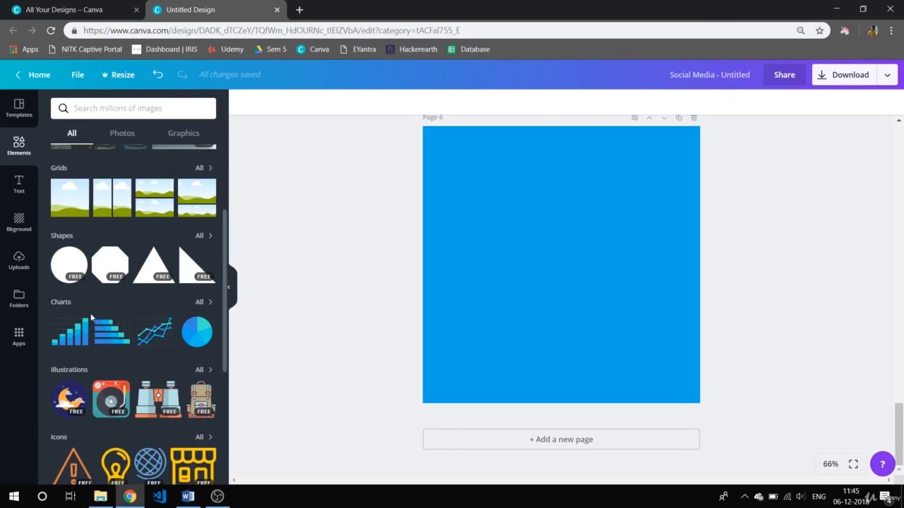